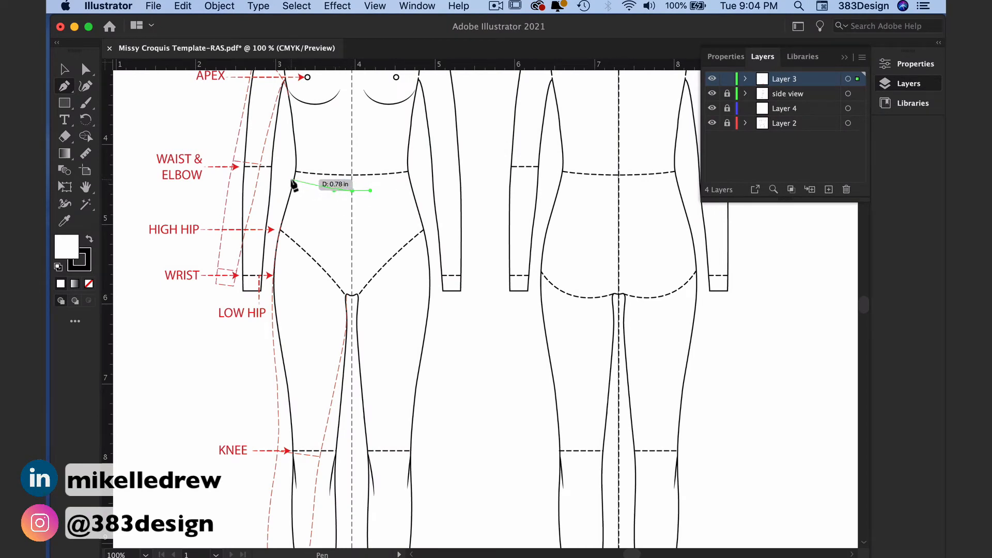
Pen-trace the skirt's waist curve and corner, then the side seam below the high hip.
left_click_drag(370, 190, 284, 184)
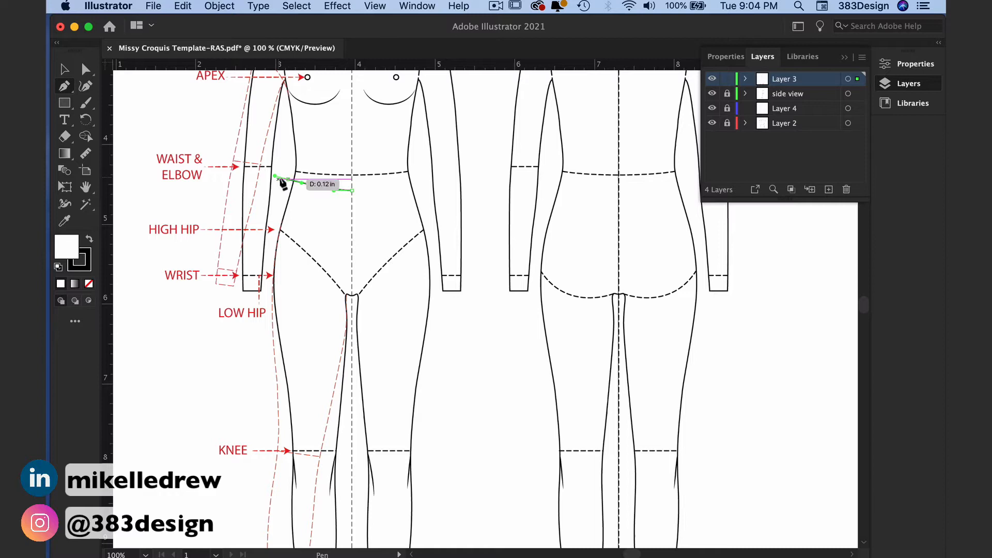
left_click_drag(307, 184, 275, 262)
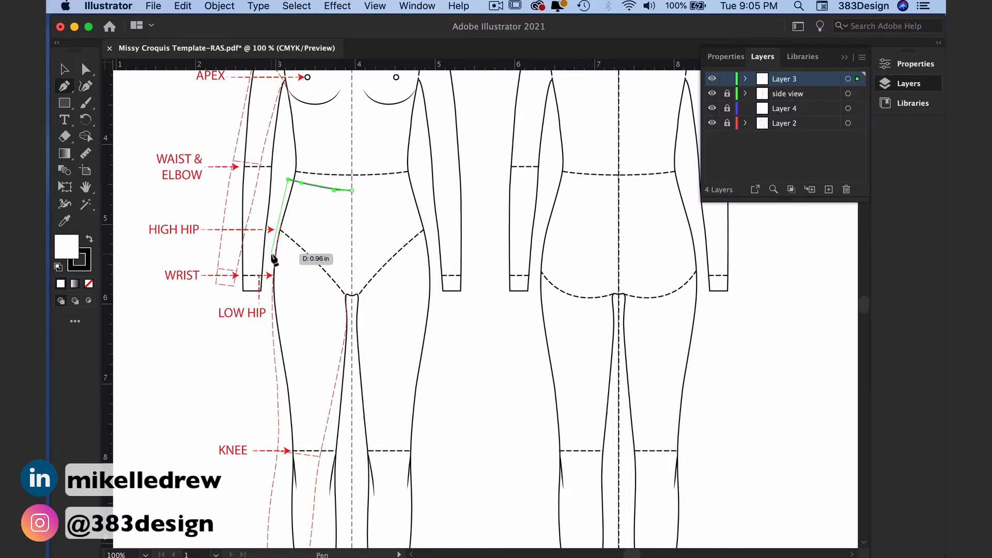
left_click(265, 310)
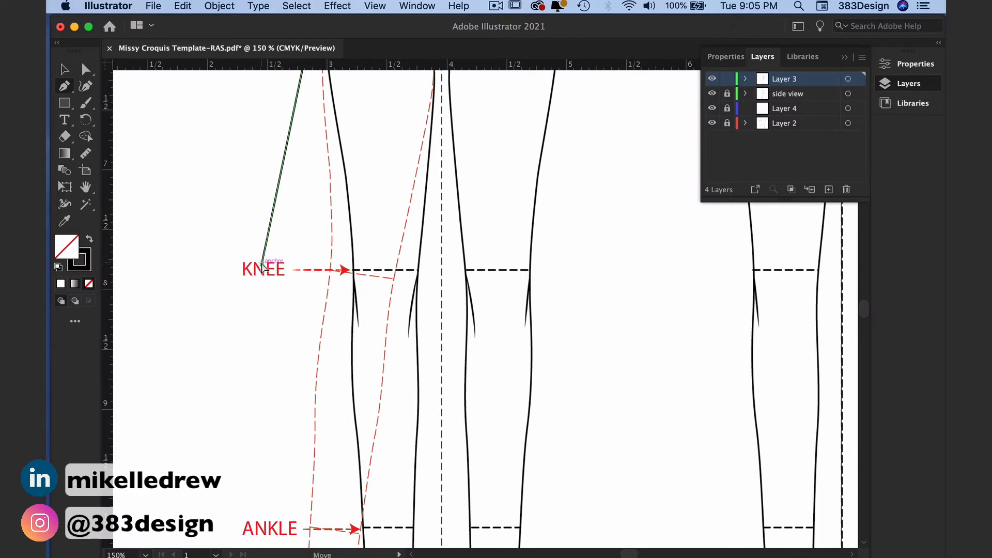
Extend the path into the hem with a fold, ending at the centre front line.
left_click_drag(257, 263, 226, 360)
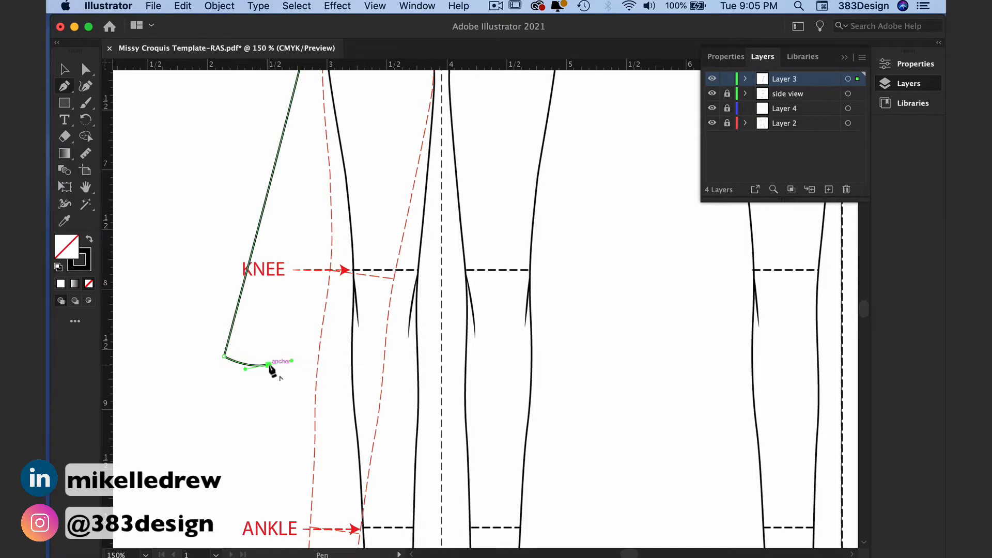
left_click_drag(272, 362, 304, 366)
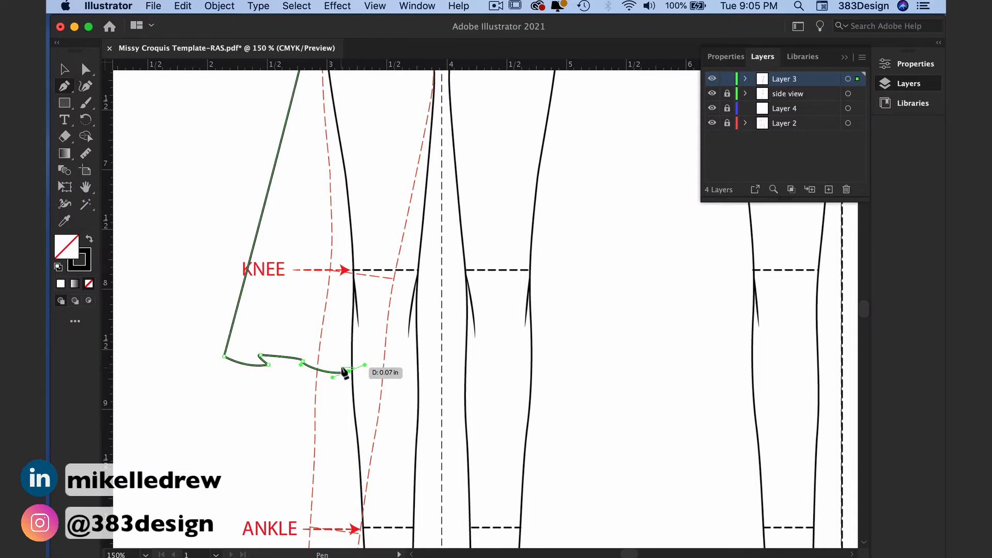
left_click_drag(333, 376, 345, 364)
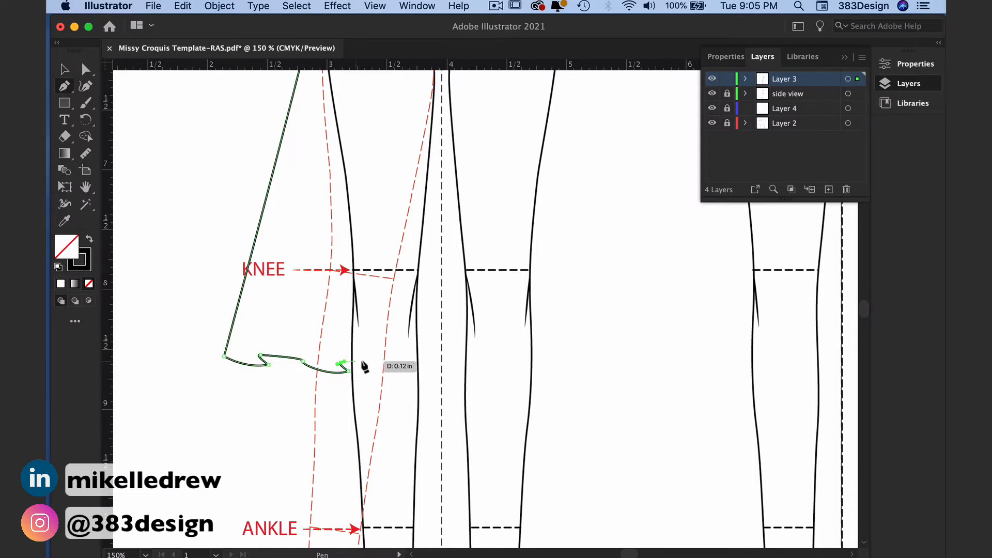
left_click(386, 368)
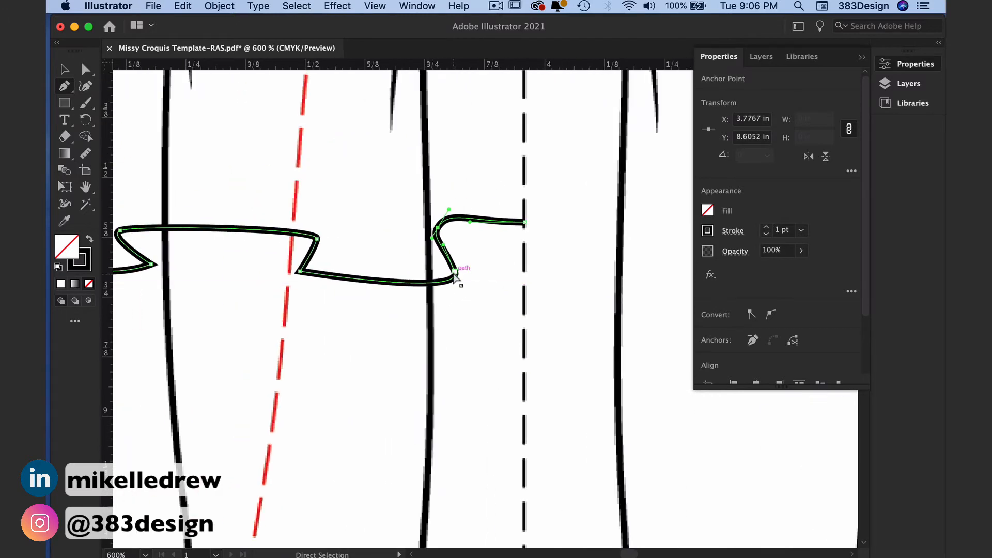
Adjust the hem fold anchors and handles with Direct Selection for smooth curves.
left_click_drag(454, 279, 440, 241)
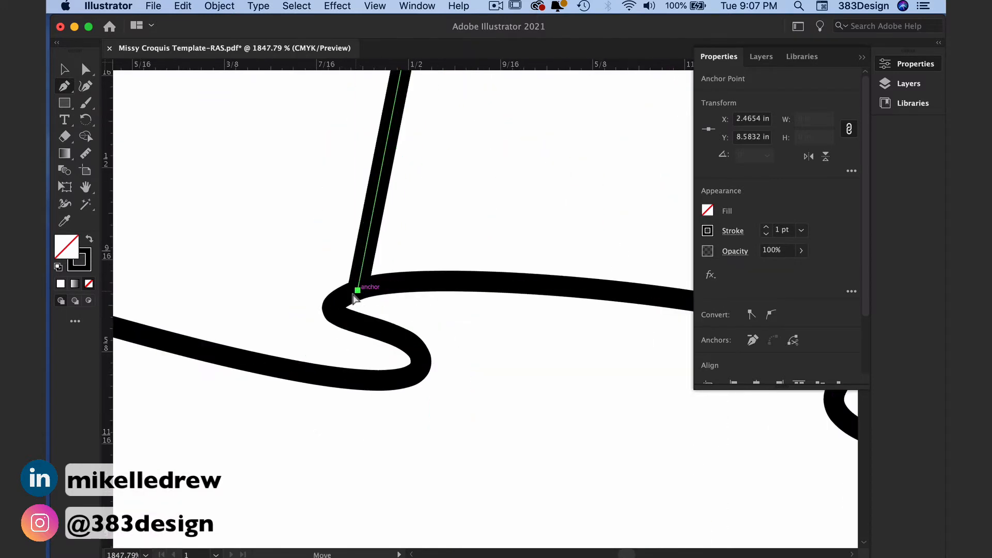
left_click(521, 349)
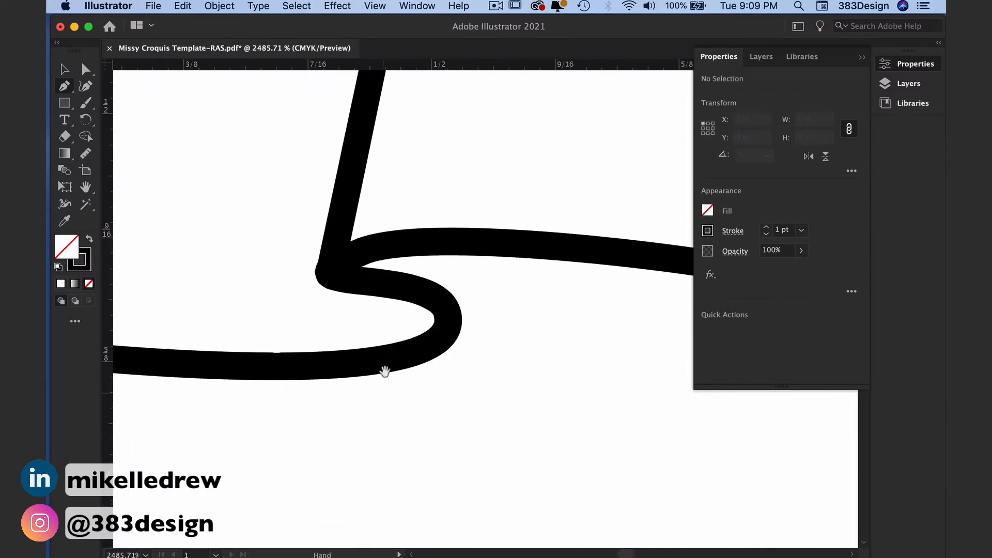
left_click(384, 370)
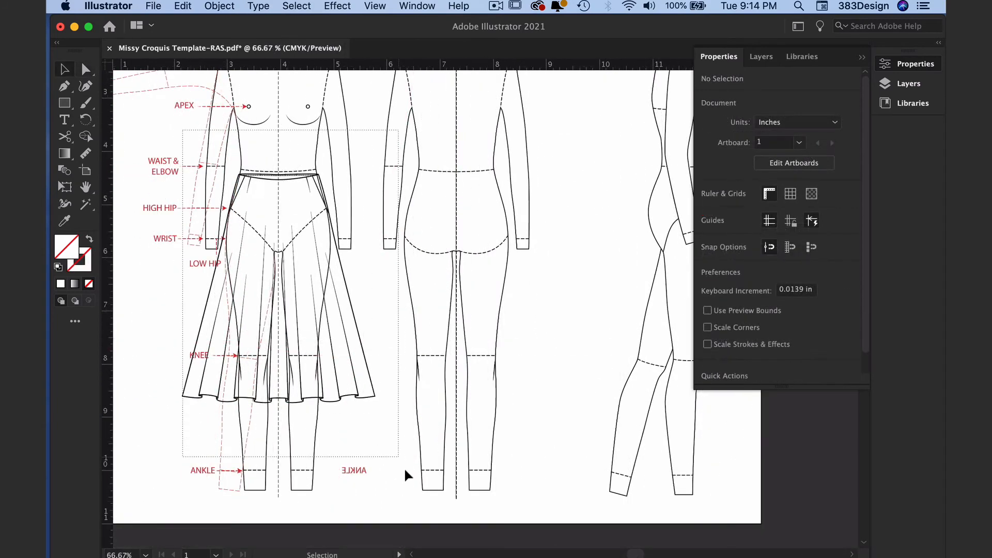
Deselect the finished skirt before drawing the hem curve.
left_click(219, 6)
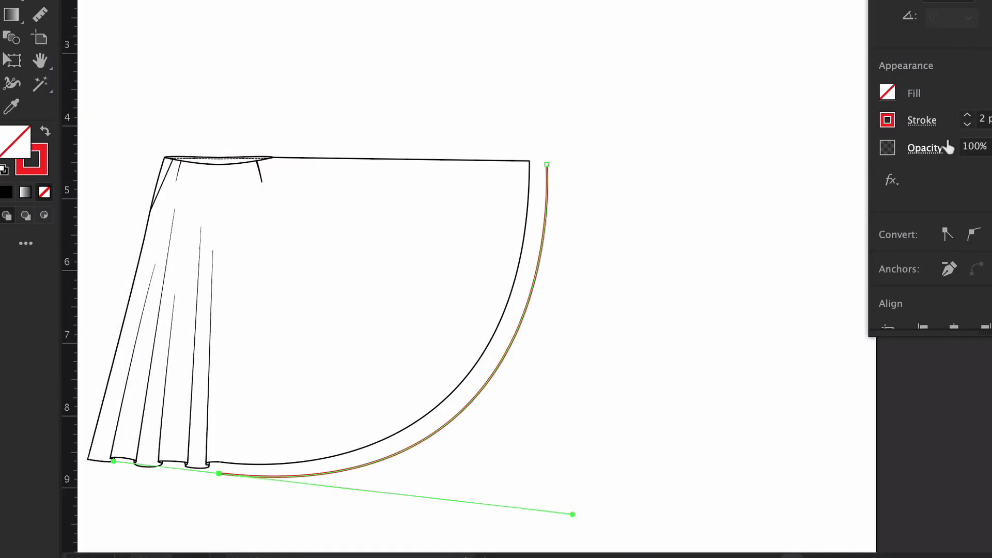
Set start and end arrowheads on the red hem curve in Stroke options.
left_click(921, 121)
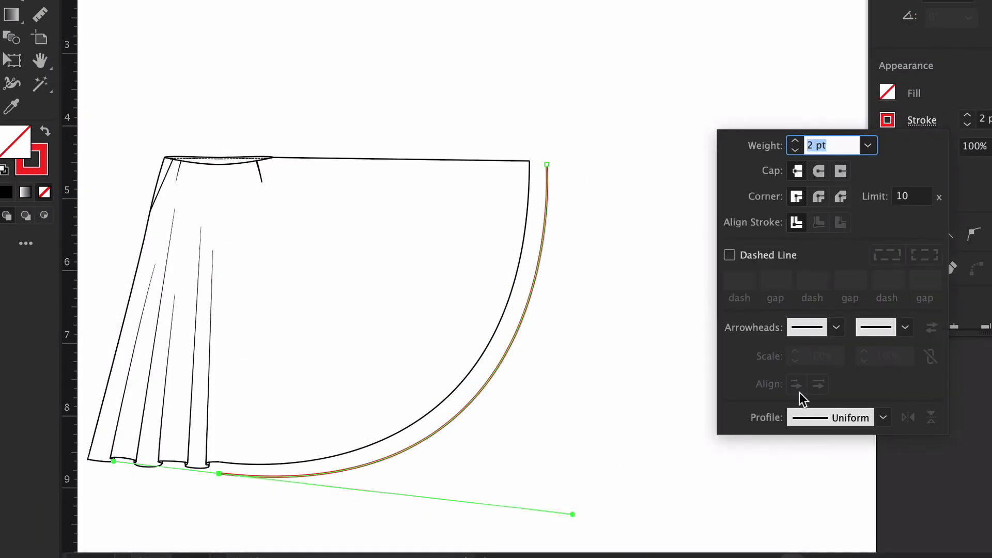
left_click(835, 327)
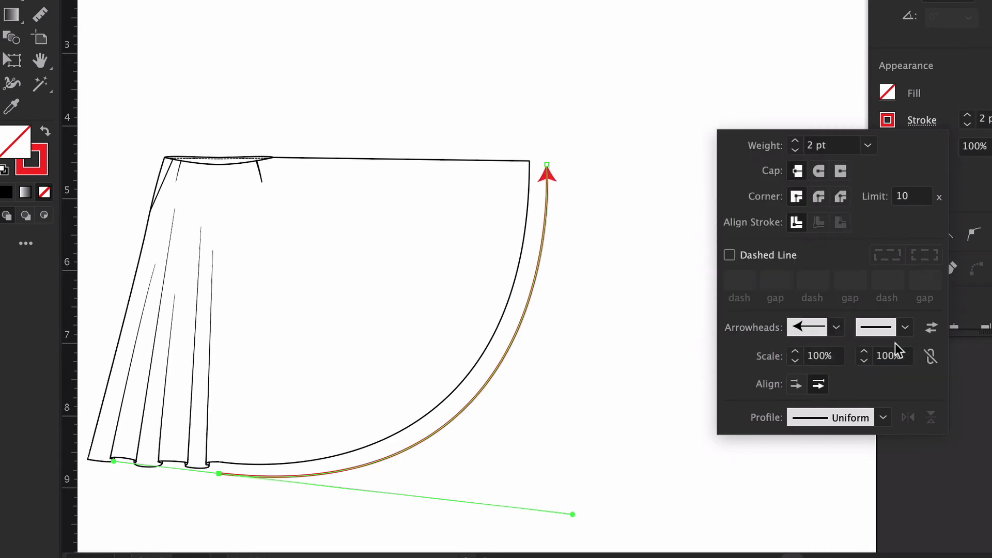
left_click(904, 327)
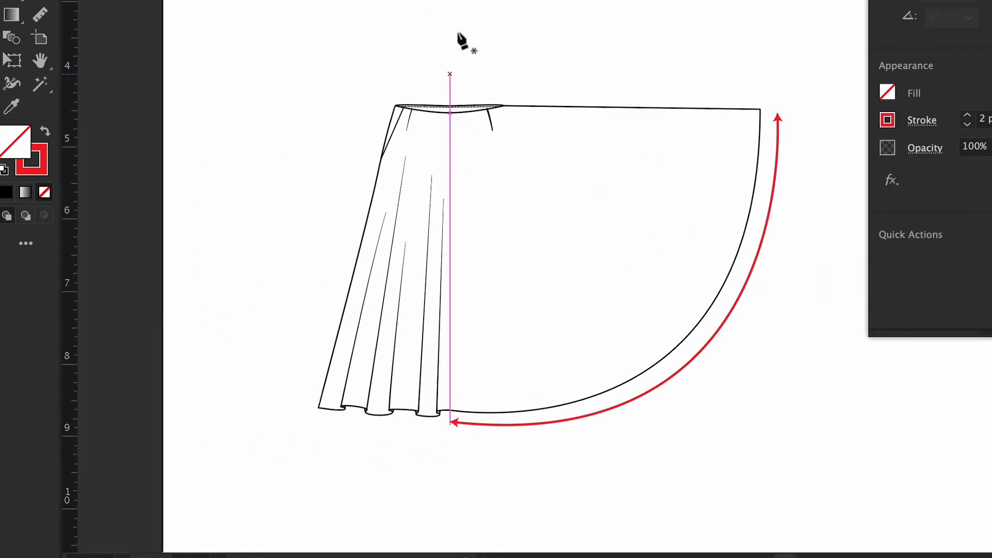
Finish the vertical centre front line, make it dashed, and begin typing 'cent'.
left_click(921, 120)
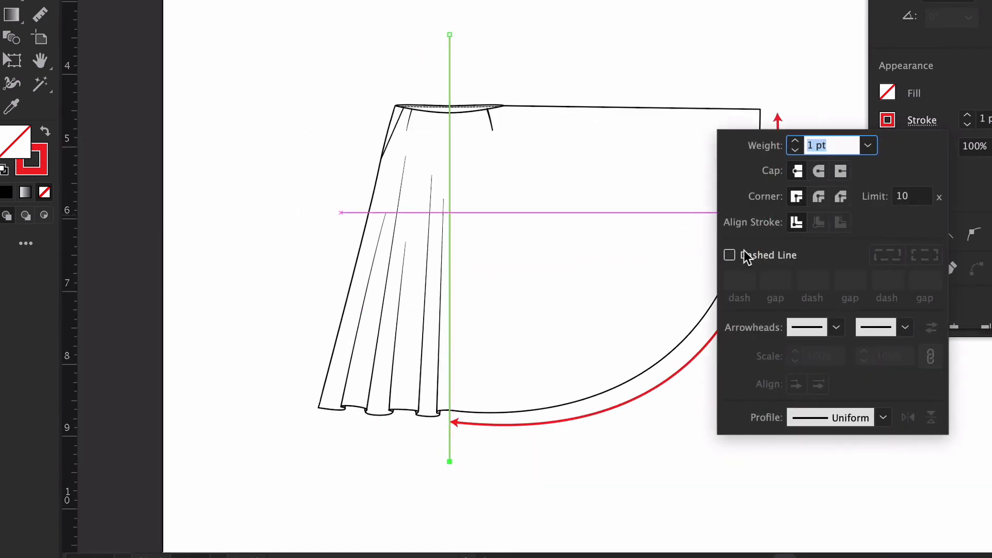
left_click(729, 254)
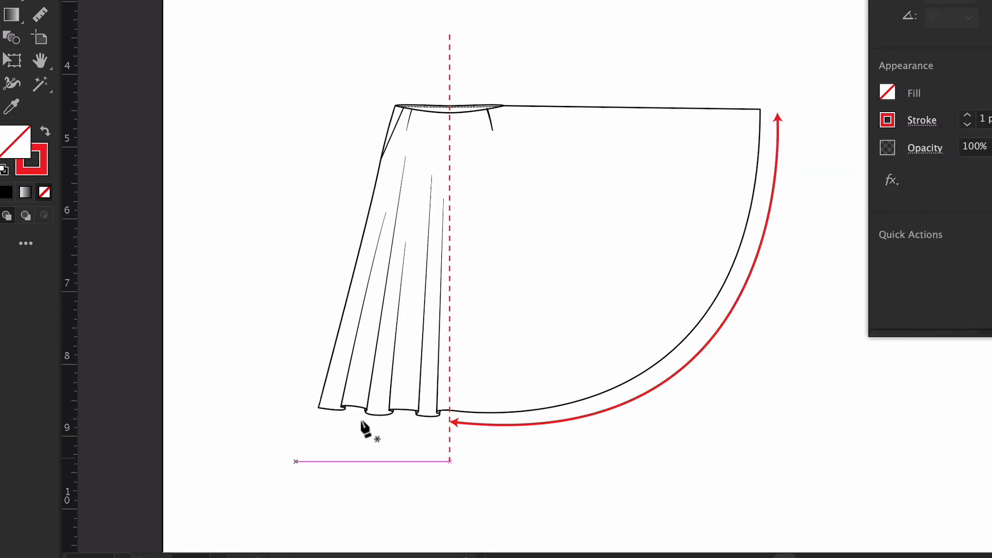
type("center front fo")
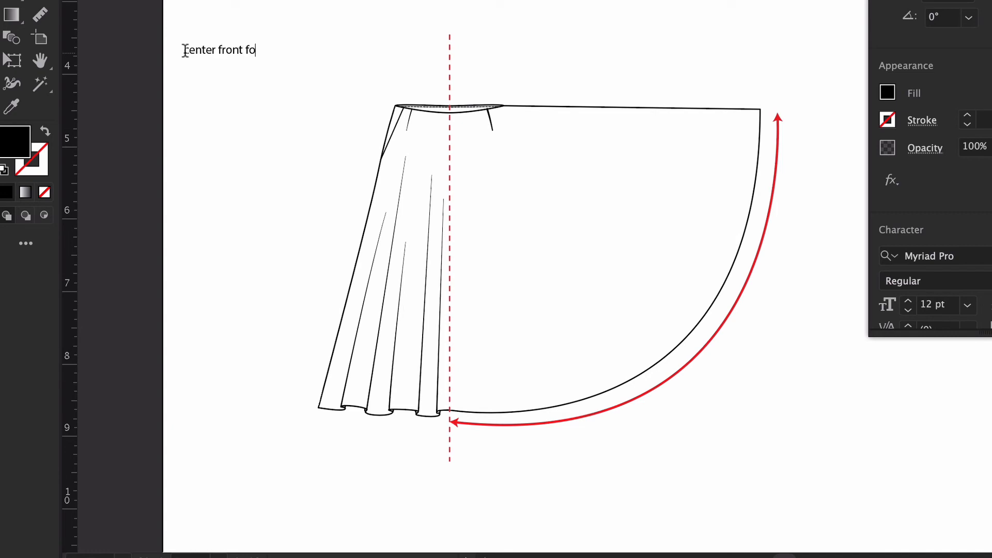
Complete the 'center front foldline' label and set its fill to red.
type("ldline")
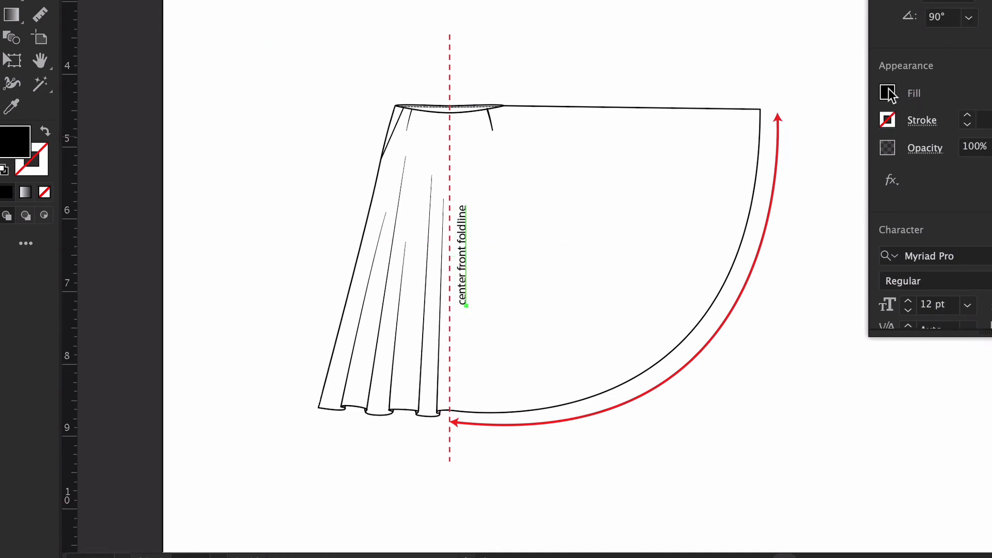
left_click(887, 92)
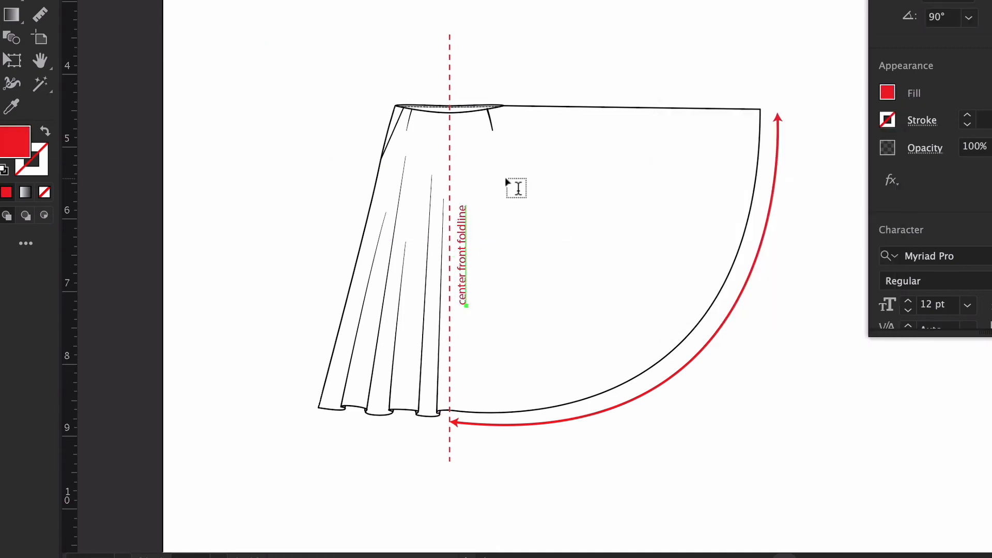